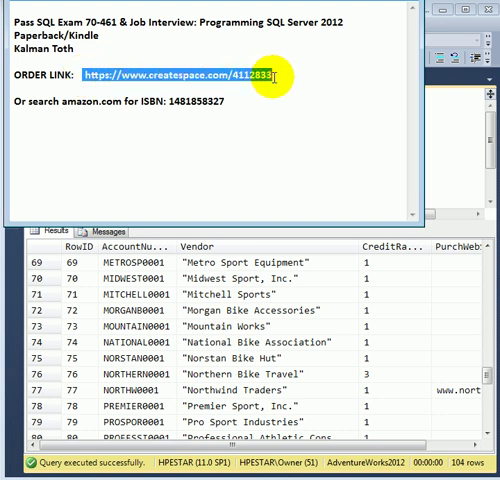
# Save the vendor query results as VendorList.csv in F:\temp
pyautogui.click(262, 127)
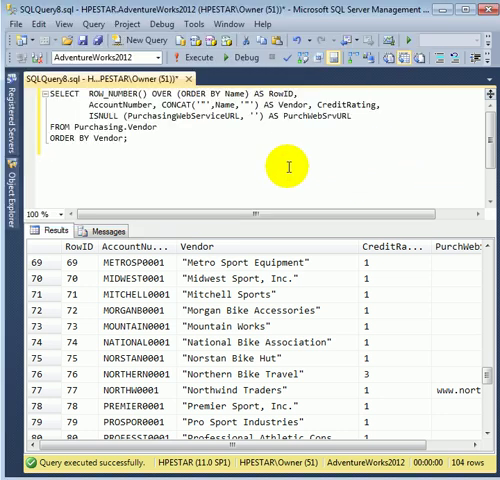
pyautogui.moveTo(163, 165)
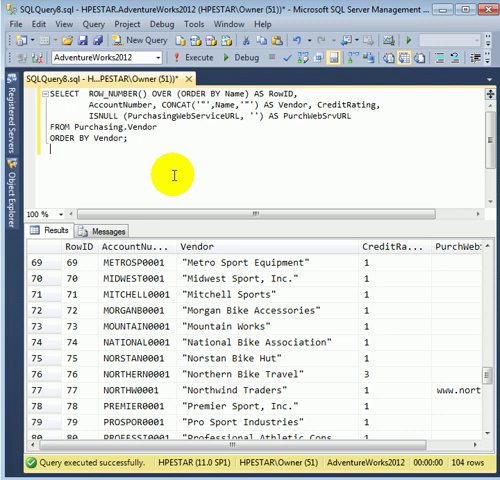
pyautogui.moveTo(218, 176)
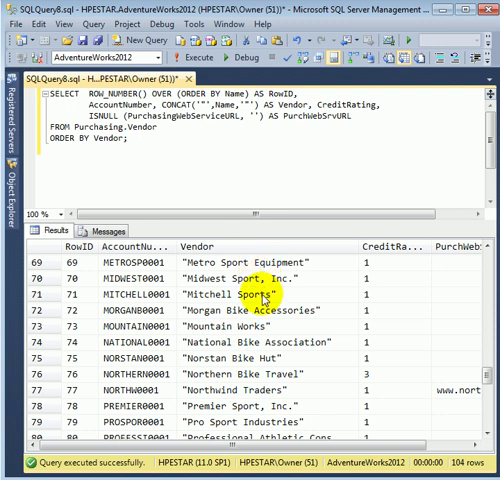
pyautogui.moveTo(262, 311)
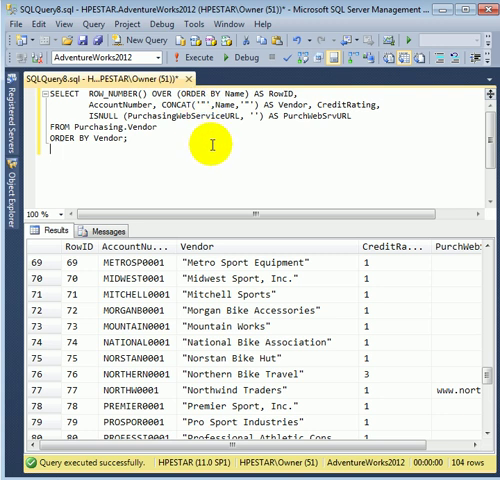
pyautogui.moveTo(295, 271)
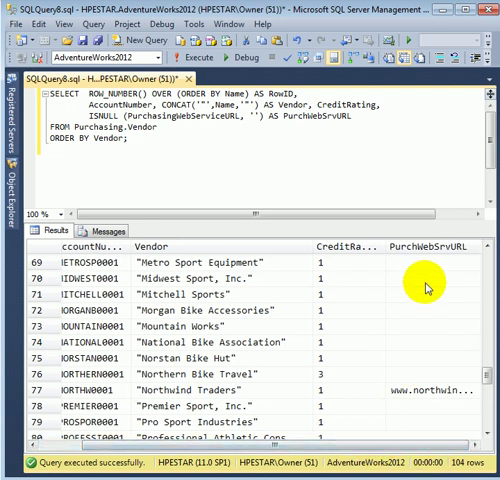
pyautogui.moveTo(395, 449)
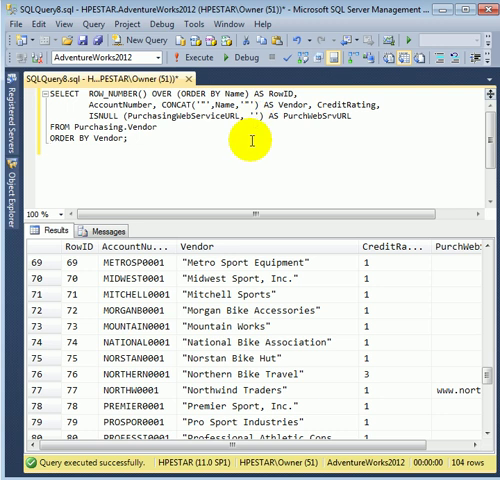
pyautogui.moveTo(474, 137)
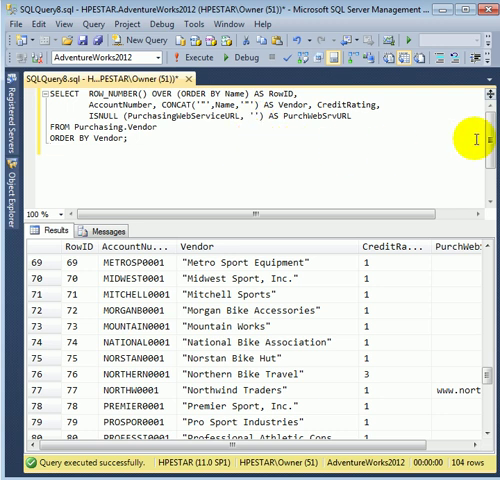
pyautogui.moveTo(275, 190)
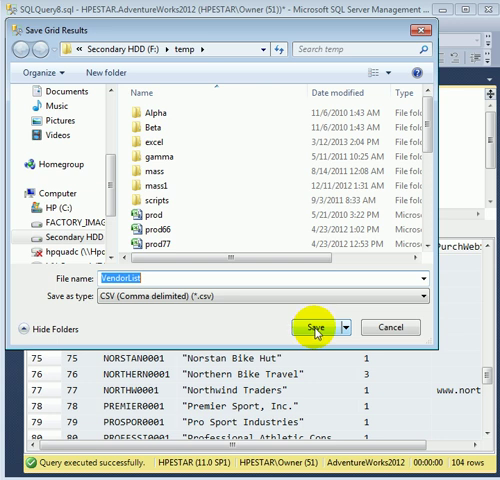
pyautogui.click(307, 328)
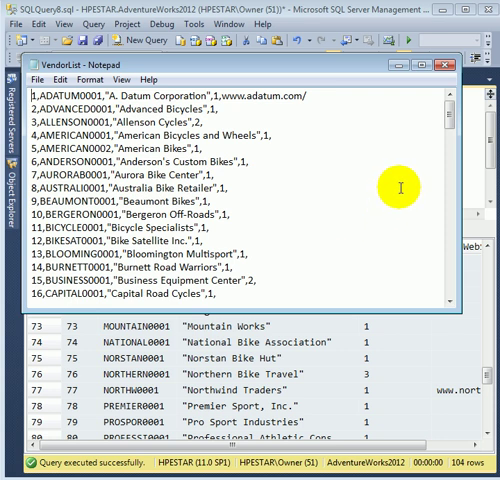
pyautogui.moveTo(399, 187)
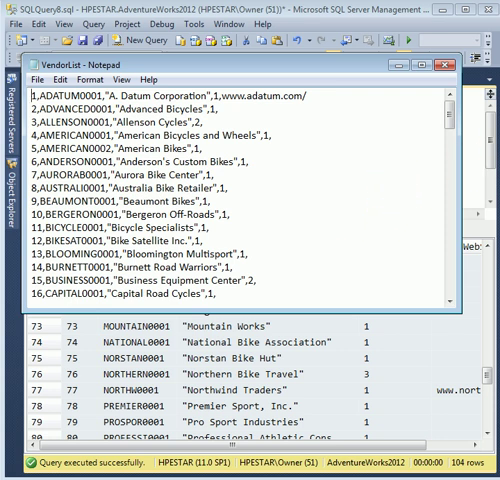